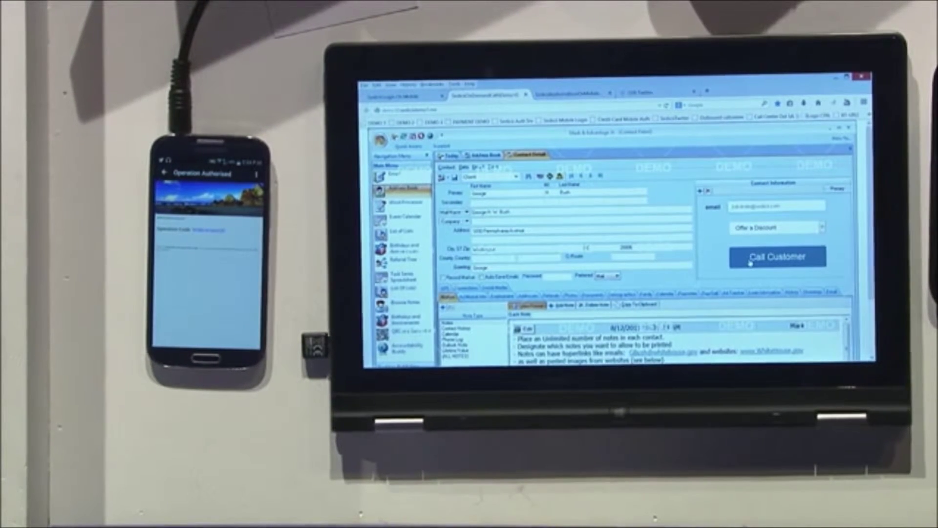
# - Ring the customer from the contact record's Contact Information panel via Call Customer
pyautogui.click(777, 256)
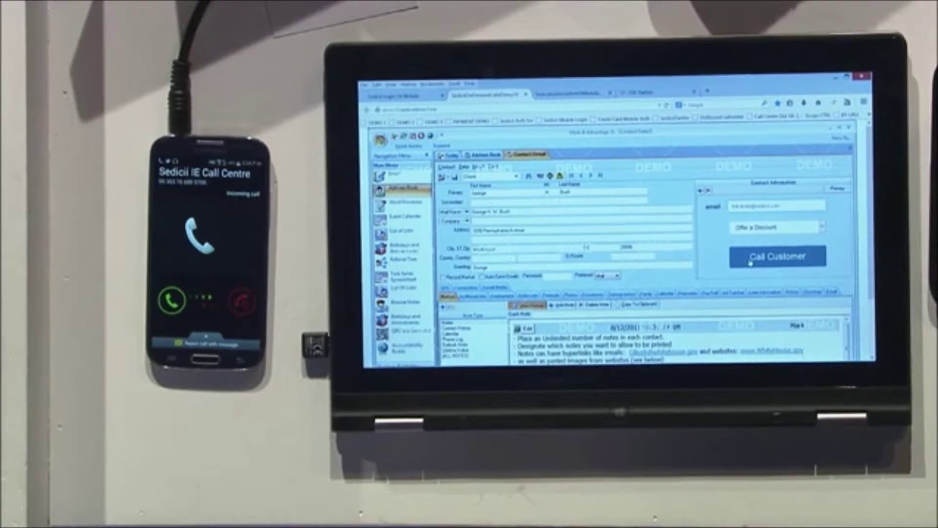